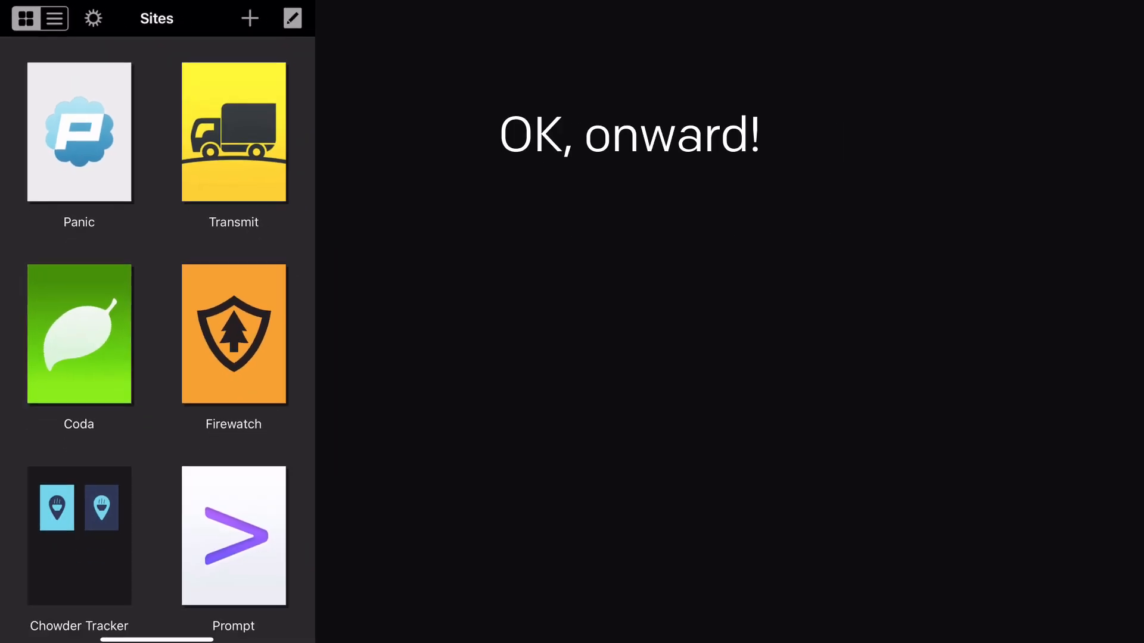
Open the Souper Hero site to show its local Documents folder with Images.
{"action": "left_click", "coordinate": [78, 334]}
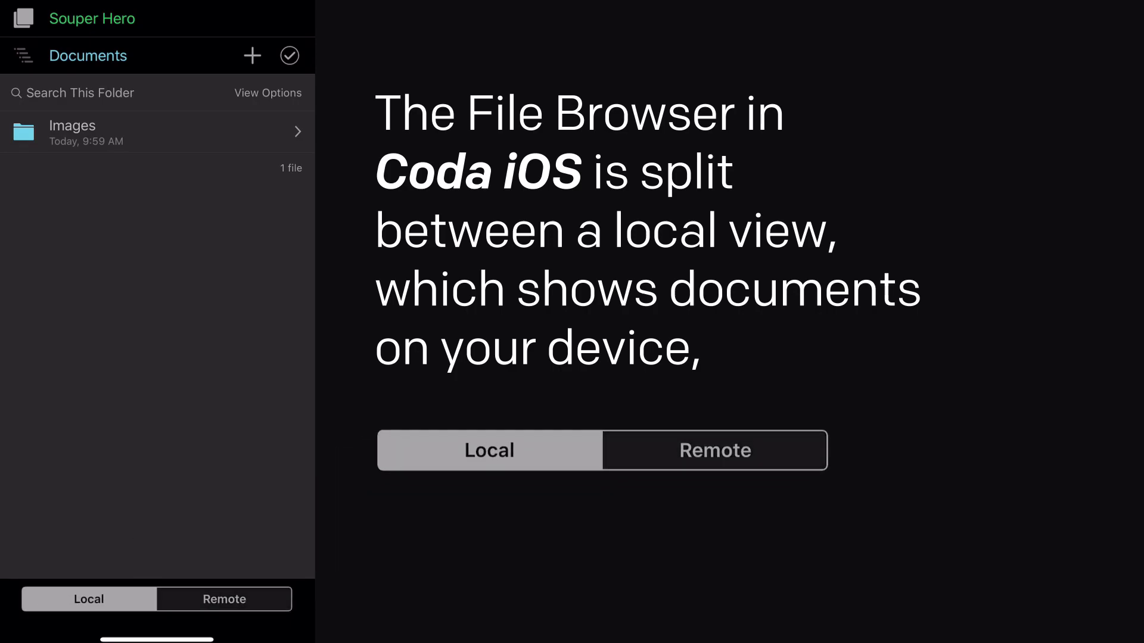
{"action": "left_click", "coordinate": [714, 450]}
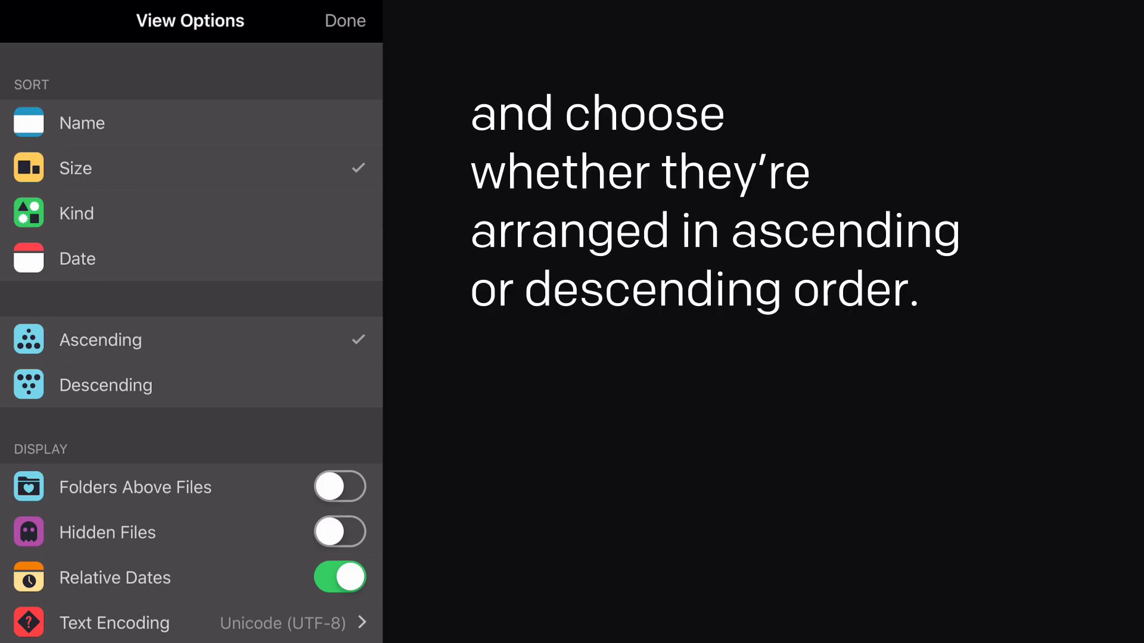
Sort the file list by Name, Descending, and close View Options.
{"action": "left_click", "coordinate": [105, 385]}
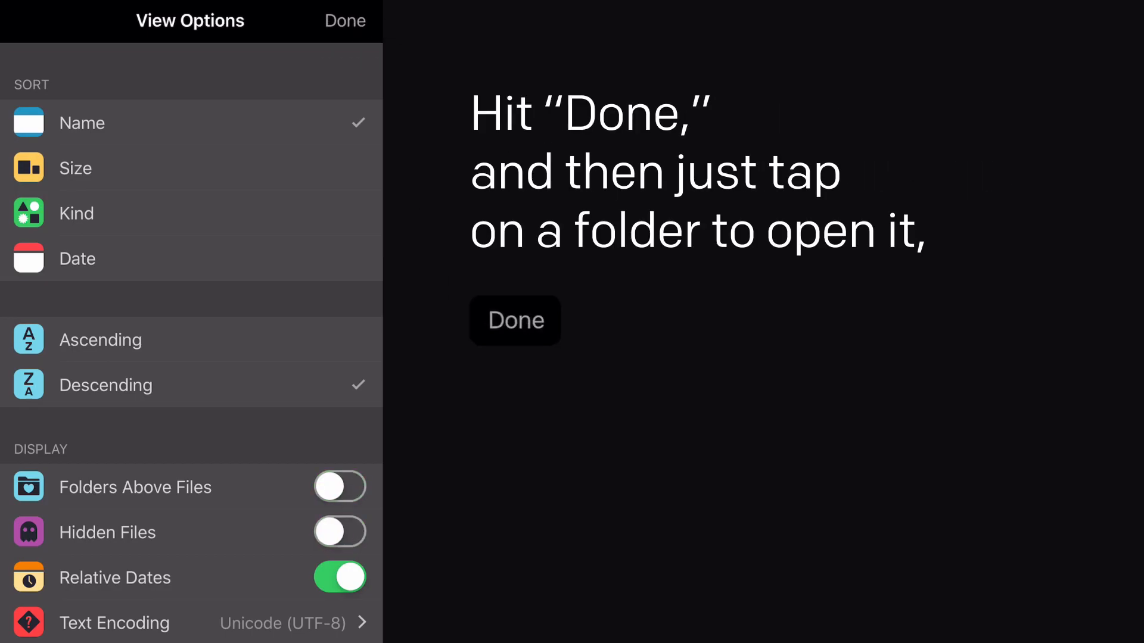
{"action": "left_click", "coordinate": [340, 21]}
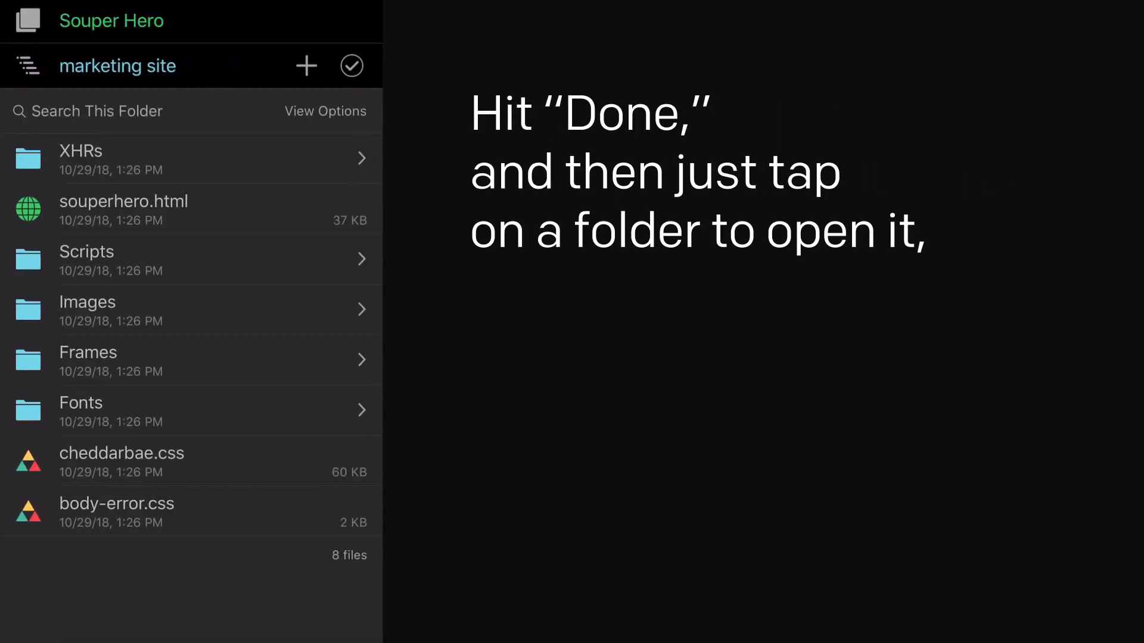
Show cheddarbae.css's info page and scroll through its size, date and actions.
{"action": "left_click", "coordinate": [122, 461]}
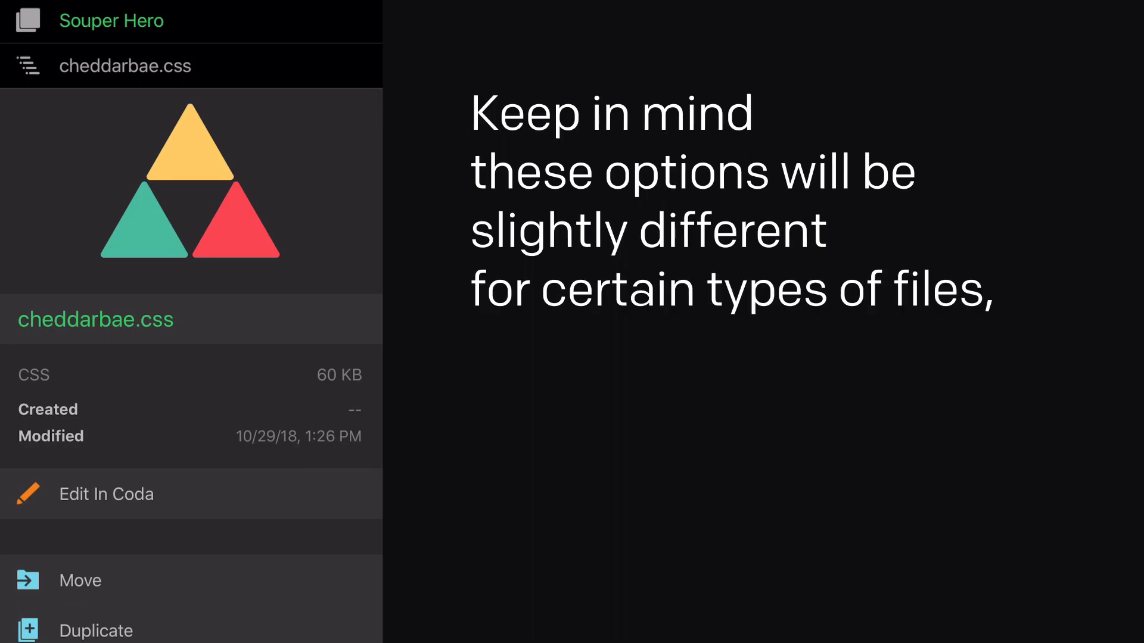
{"action": "scroll", "scroll_direction": "down", "scroll_amount": 3}
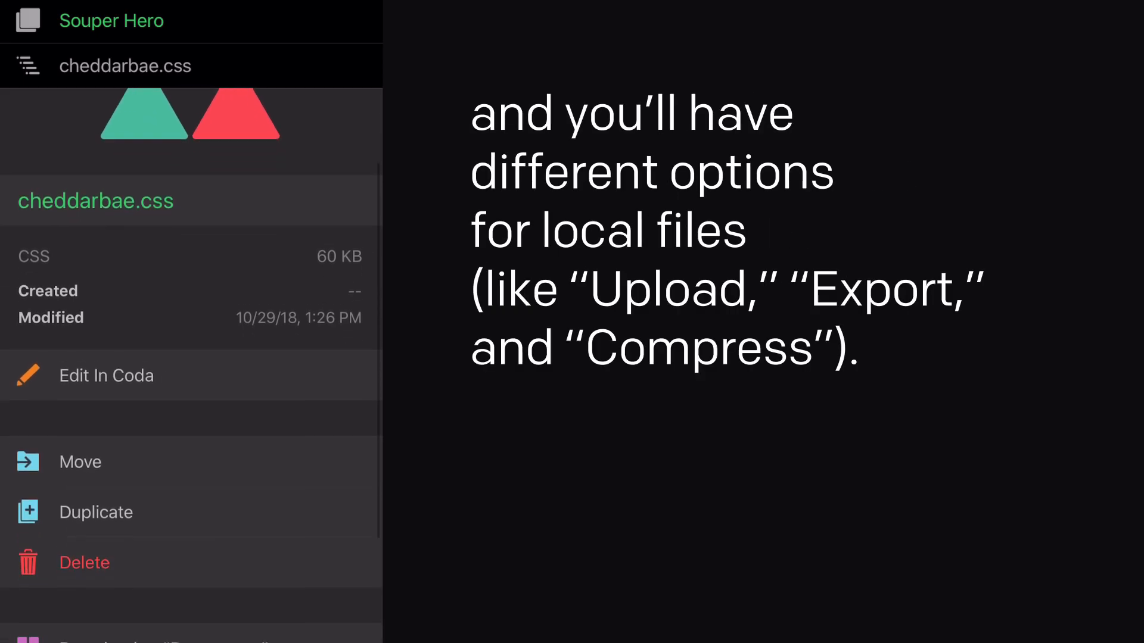
{"action": "scroll", "scroll_direction": "down", "scroll_amount": 3}
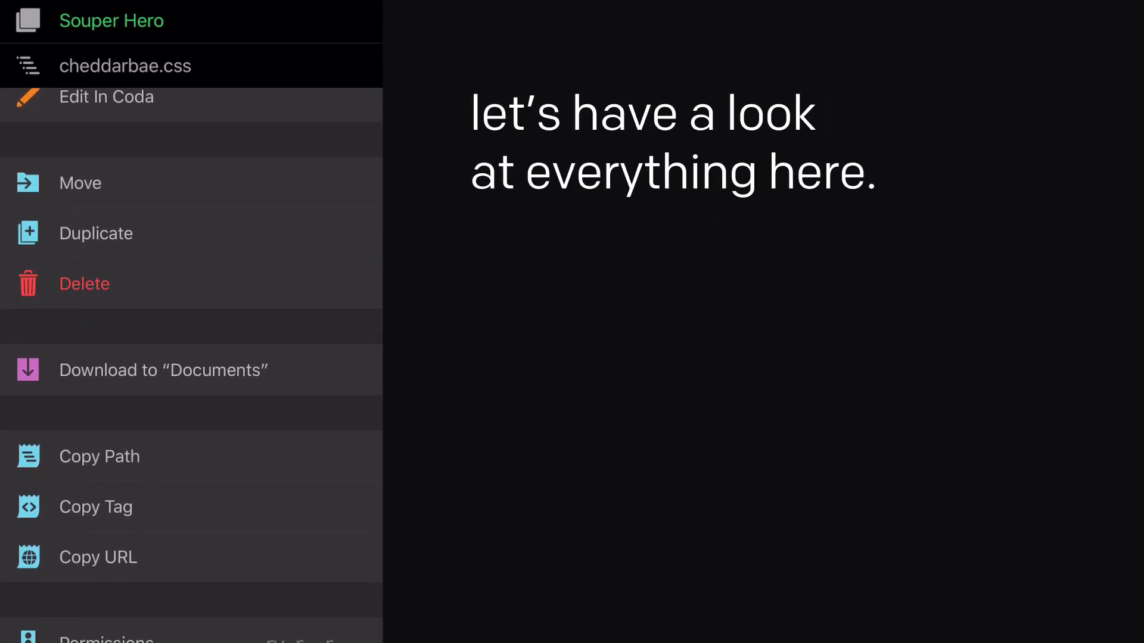
{"action": "left_click", "coordinate": [80, 183]}
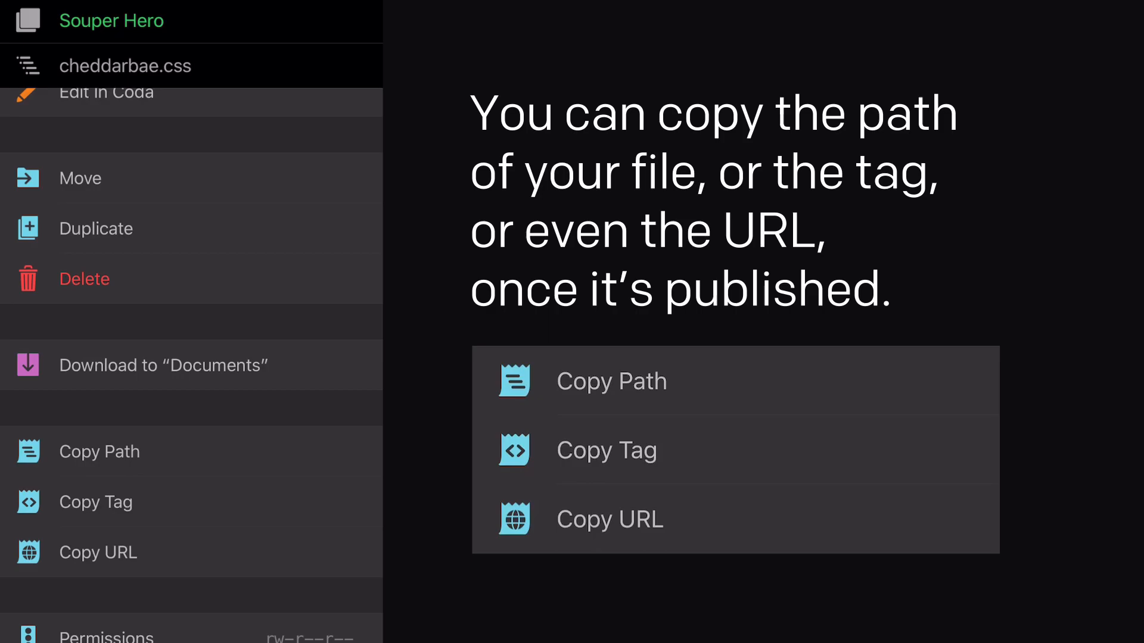
{"action": "left_click", "coordinate": [107, 636]}
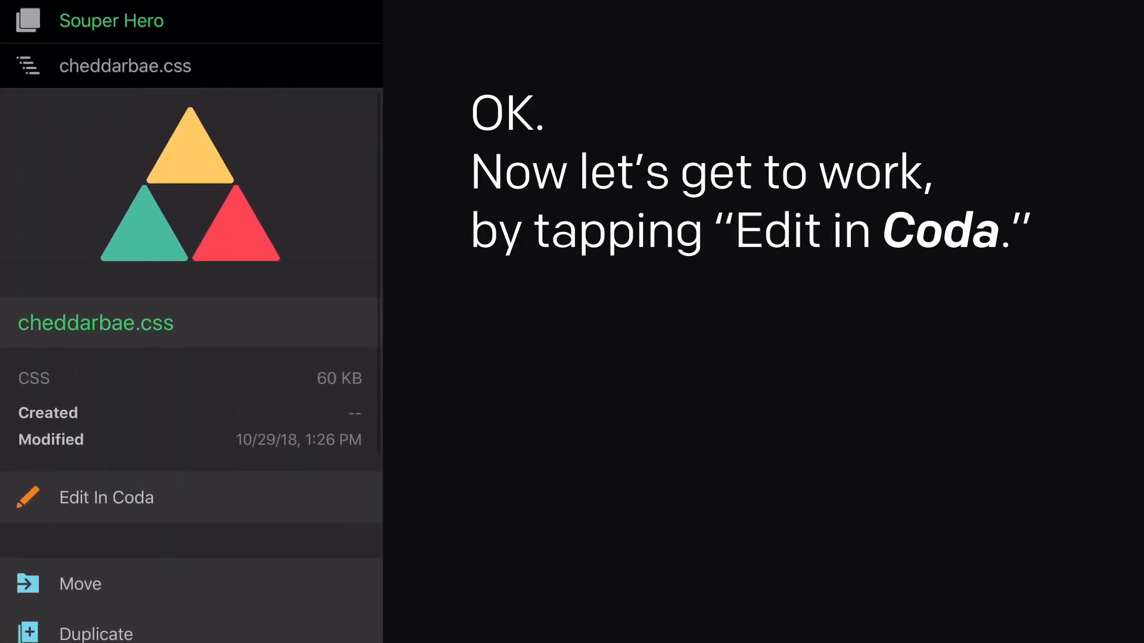
Open cheddarbae.css with Edit In Coda to view its CSS font rules.
{"action": "left_click", "coordinate": [106, 498]}
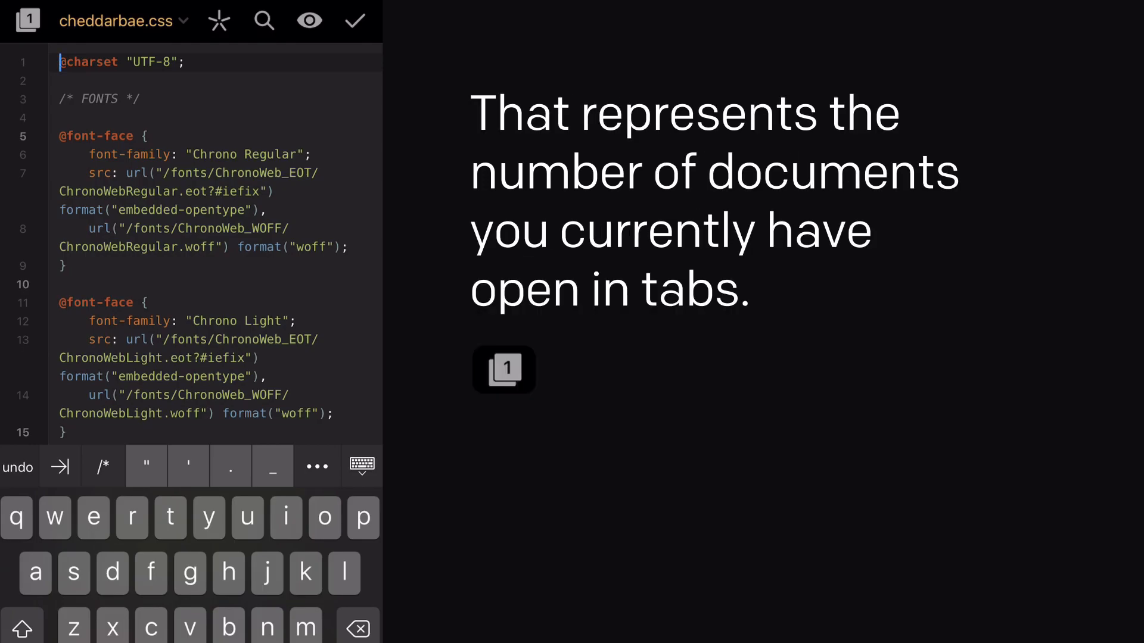
{"action": "left_click", "coordinate": [28, 20]}
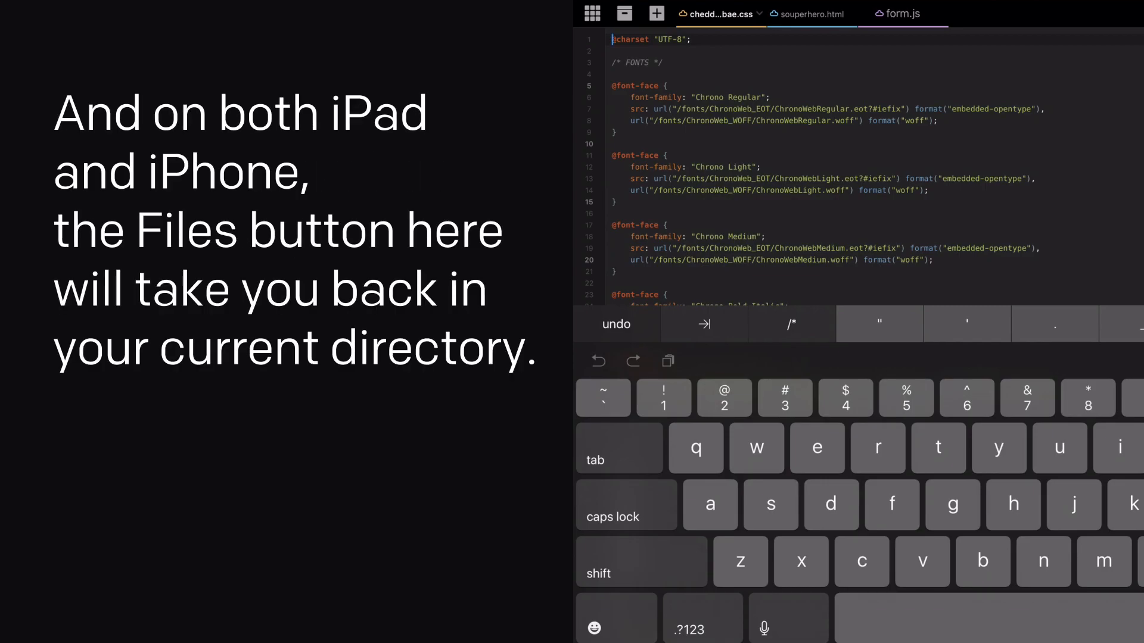
Browse current-directory files, close the browser, then return to the Sites overview.
{"action": "left_click", "coordinate": [623, 14]}
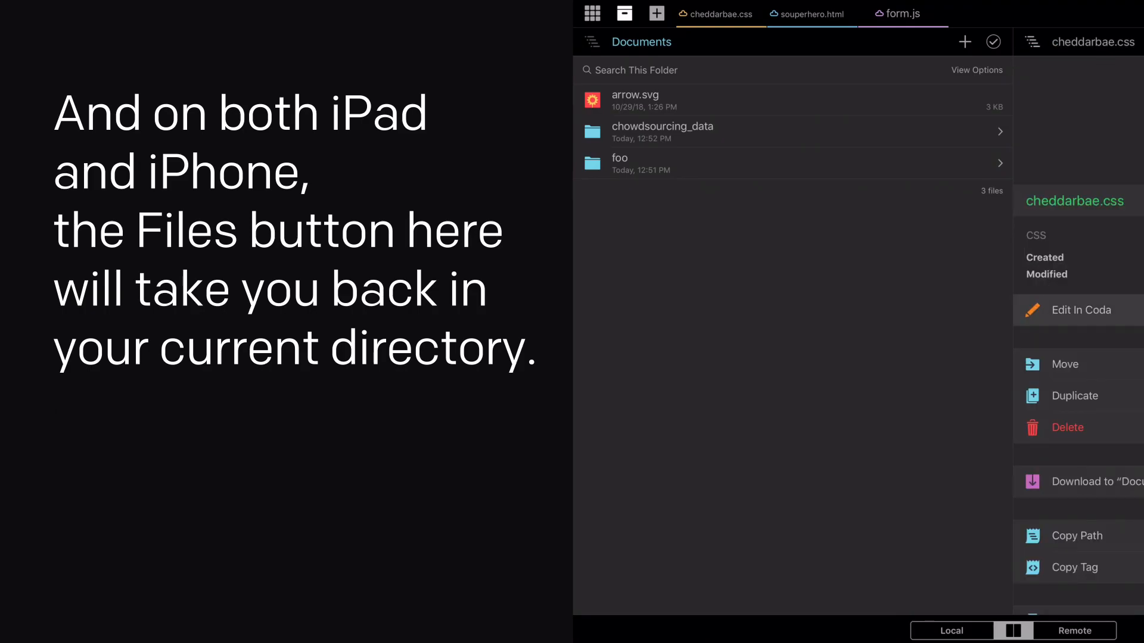
{"action": "left_click", "coordinate": [655, 13]}
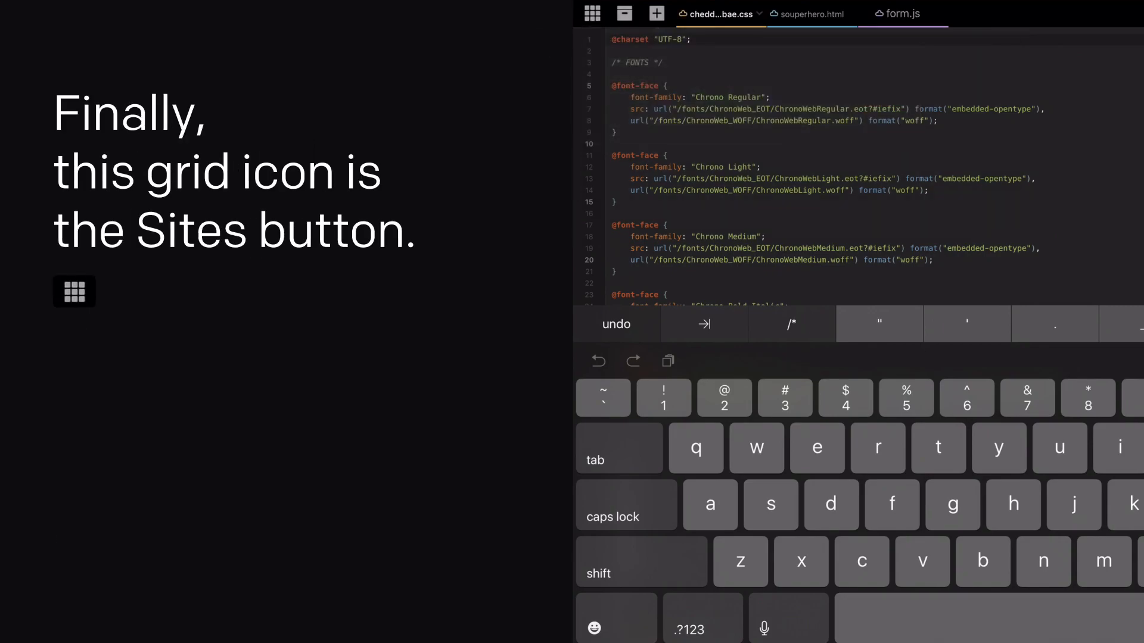
{"action": "left_click", "coordinate": [591, 13]}
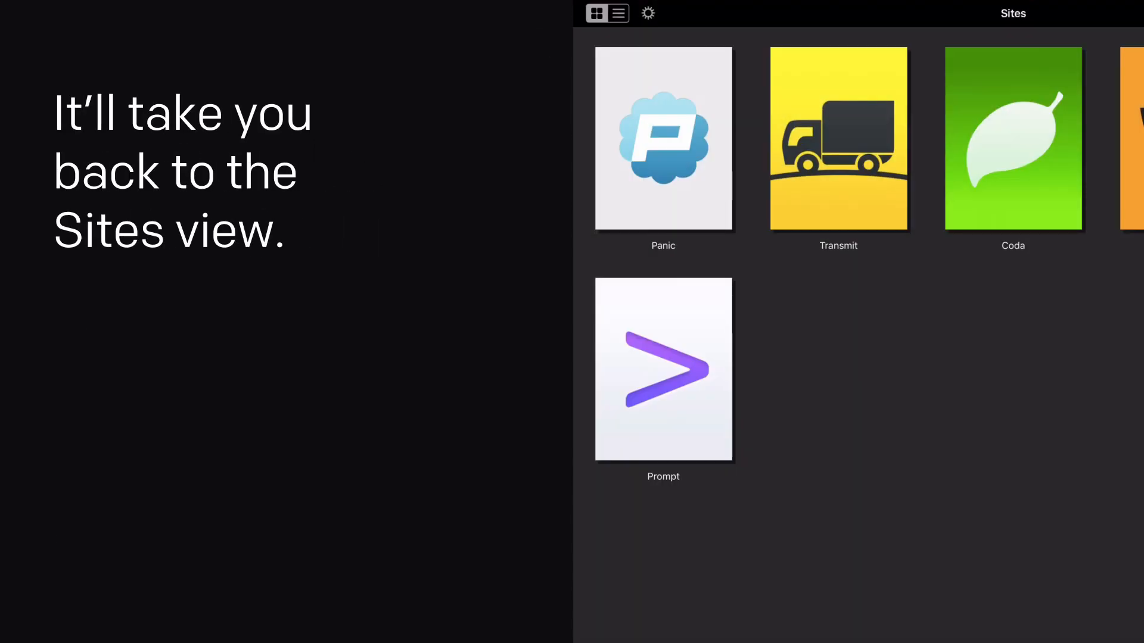